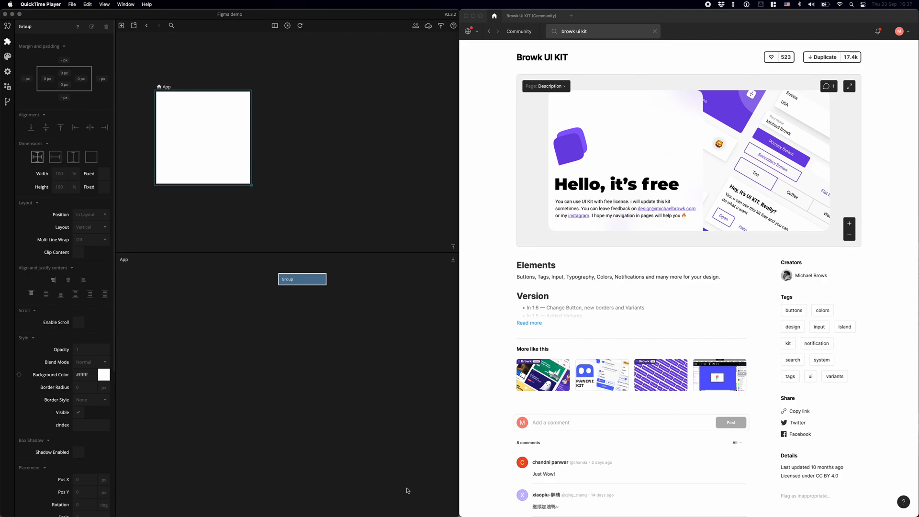
mouse_move(505, 232)
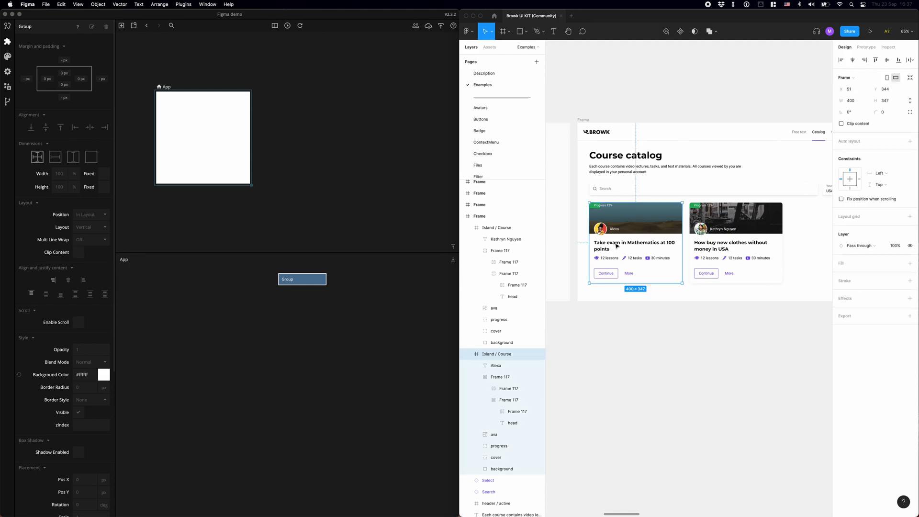
Step: Open the Browk UI Kit's Examples page and locate the Course catalog frame
left_click(633, 245)
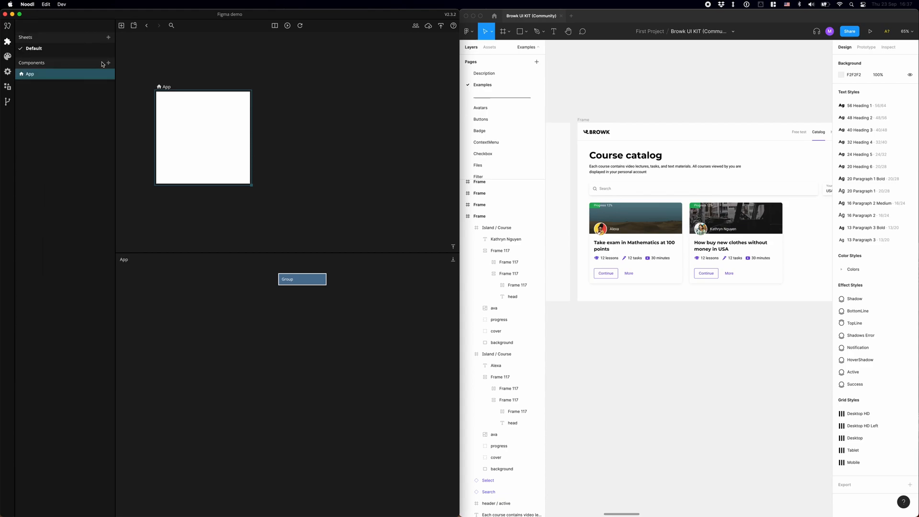
Step: Add two components named Card and Popup alongside App
left_click(108, 63)
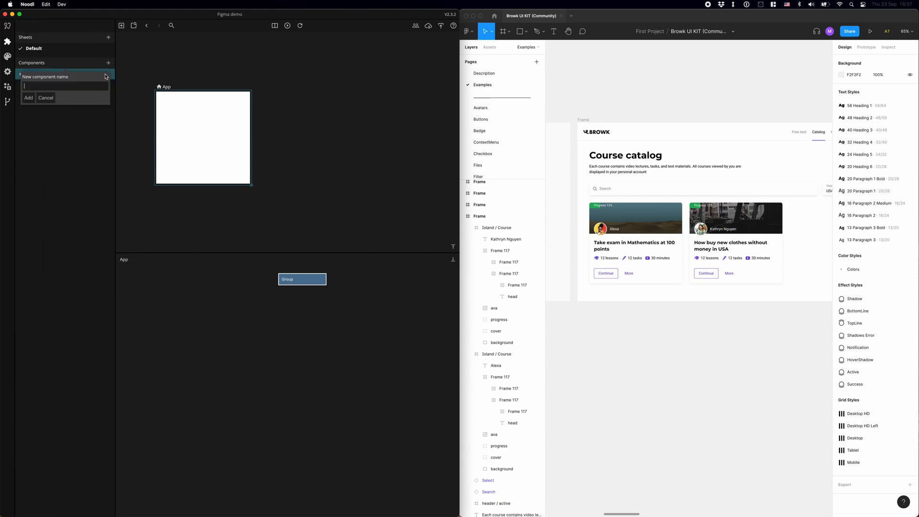
type("Card")
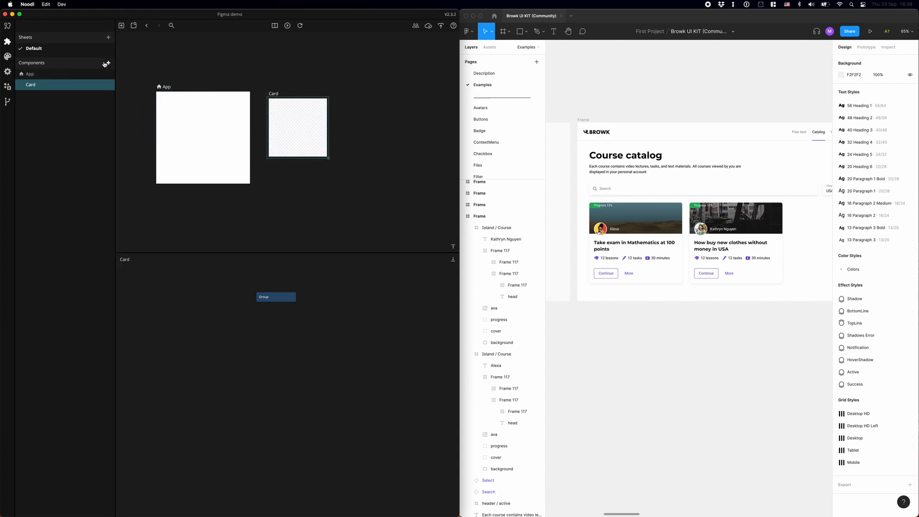
left_click(107, 63)
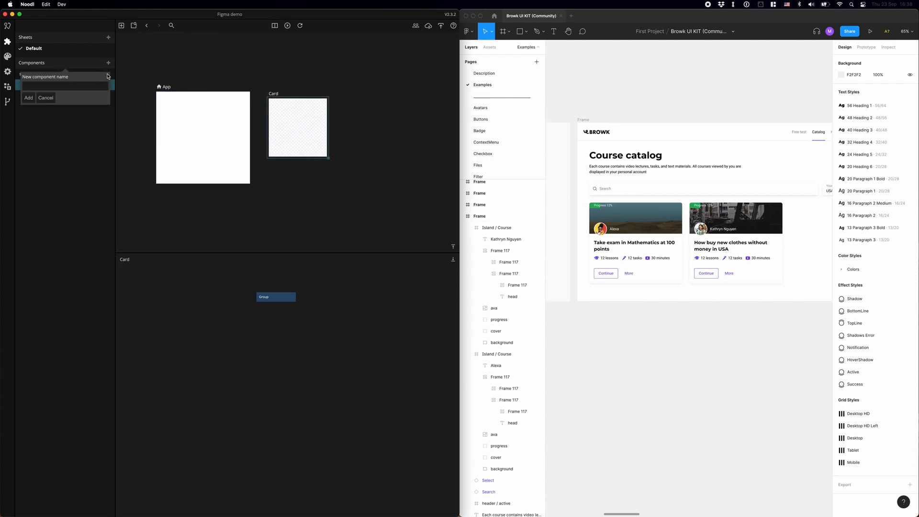
left_click(28, 97)
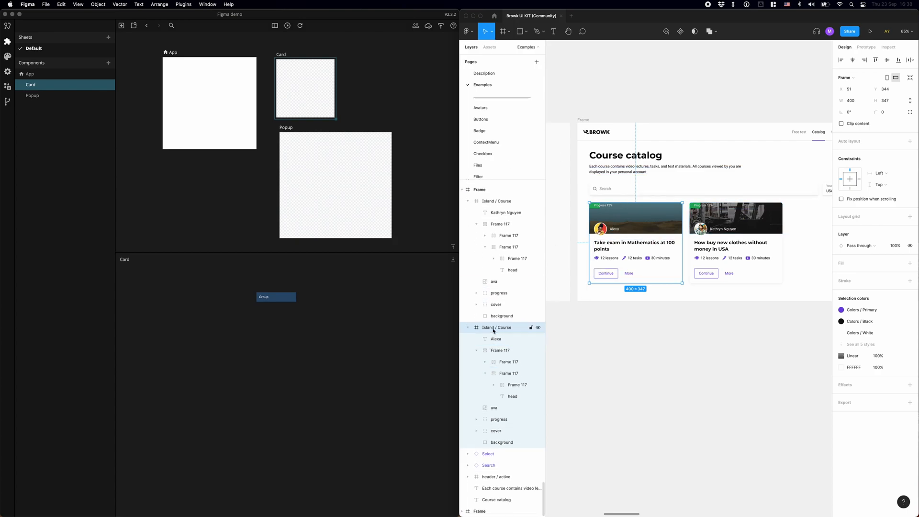
Step: Export the Island / Course card layer to Noodl with the Noodl plugin
left_click(494, 407)
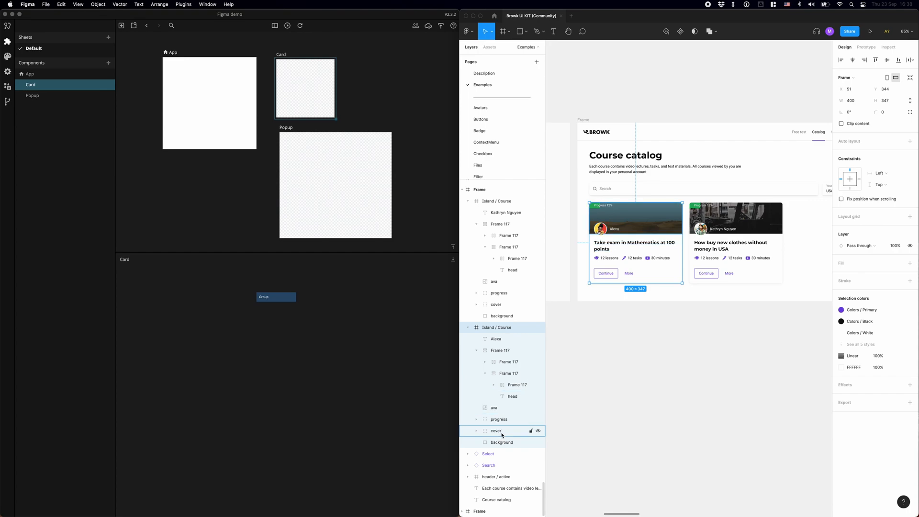
left_click(183, 4)
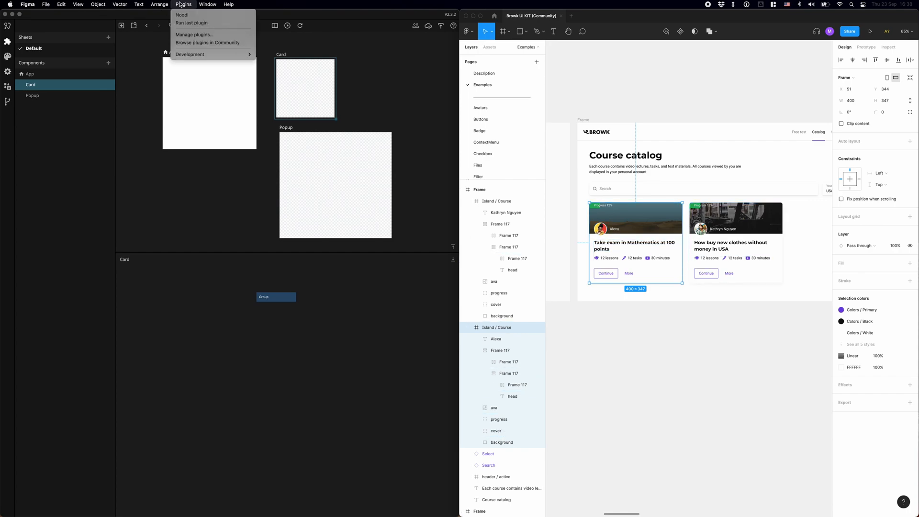
mouse_move(182, 15)
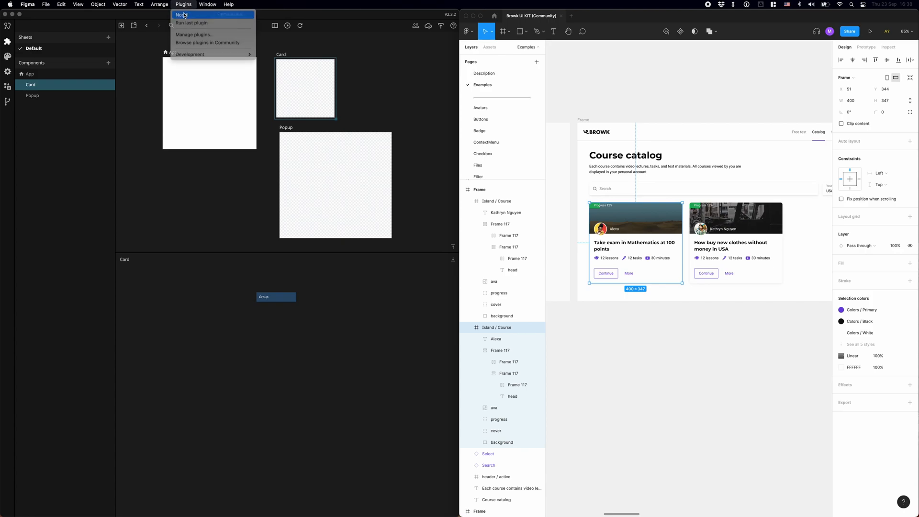
left_click(183, 14)
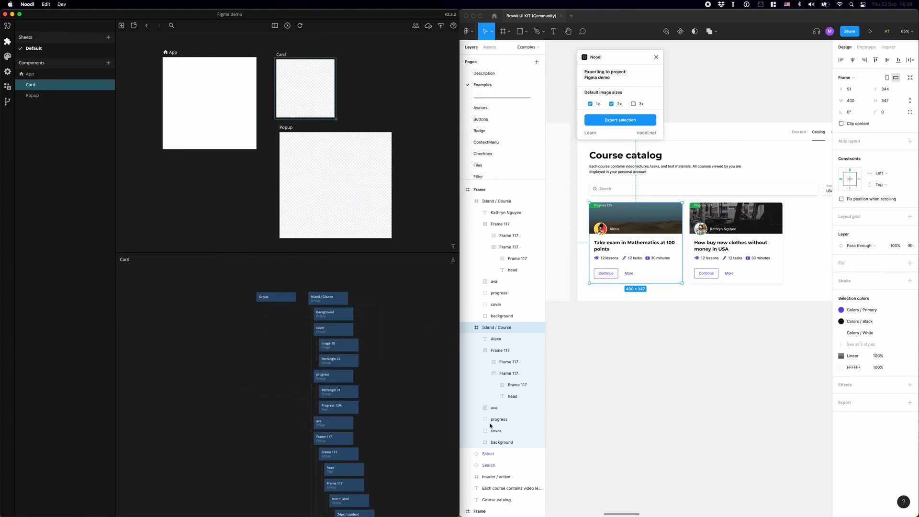
mouse_move(276, 297)
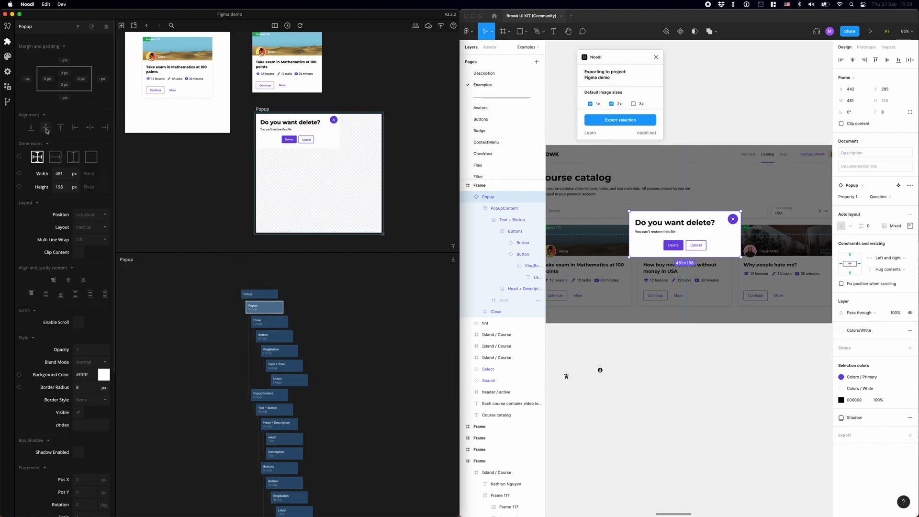
Step: Center the Popup root group and give it a semi-transparent dark background
left_click(89, 128)
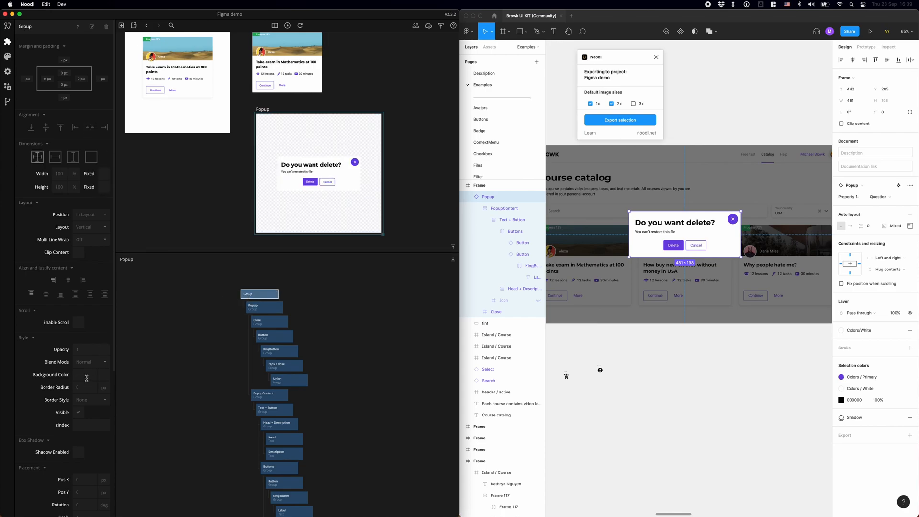
left_click(86, 374)
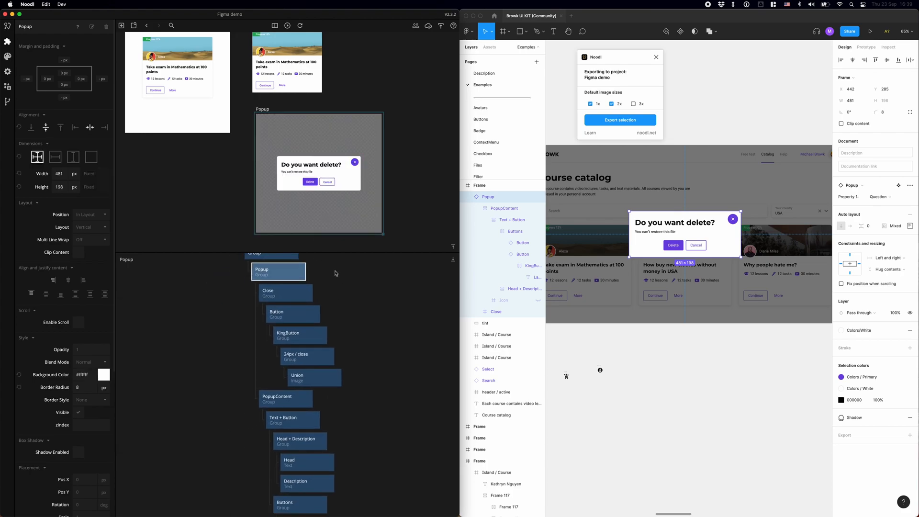
mouse_move(219, 199)
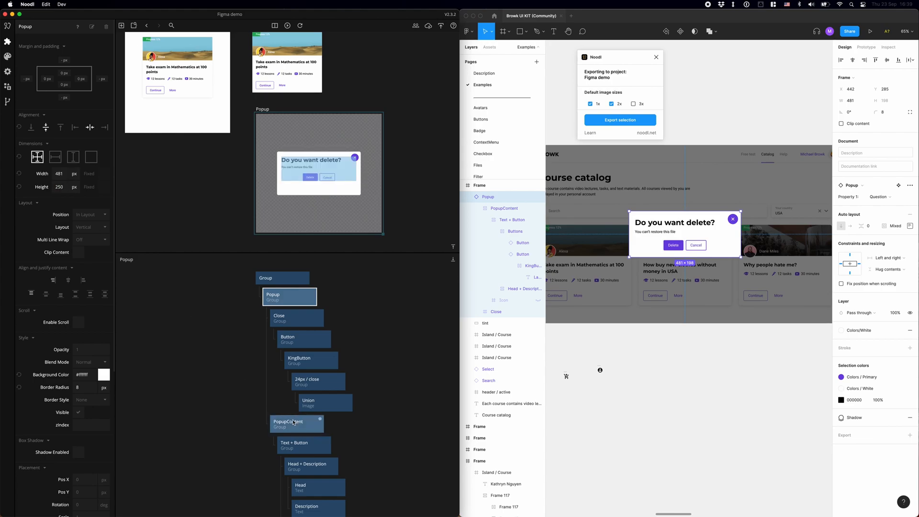
left_click(288, 424)
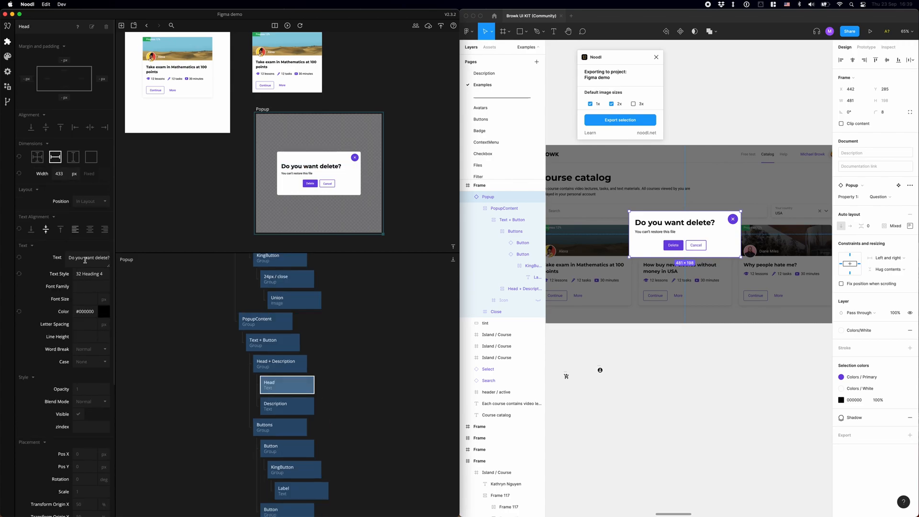
Step: Set the Head text to 'Type some text' and replace Description with a Text Input
triple_click(88, 256)
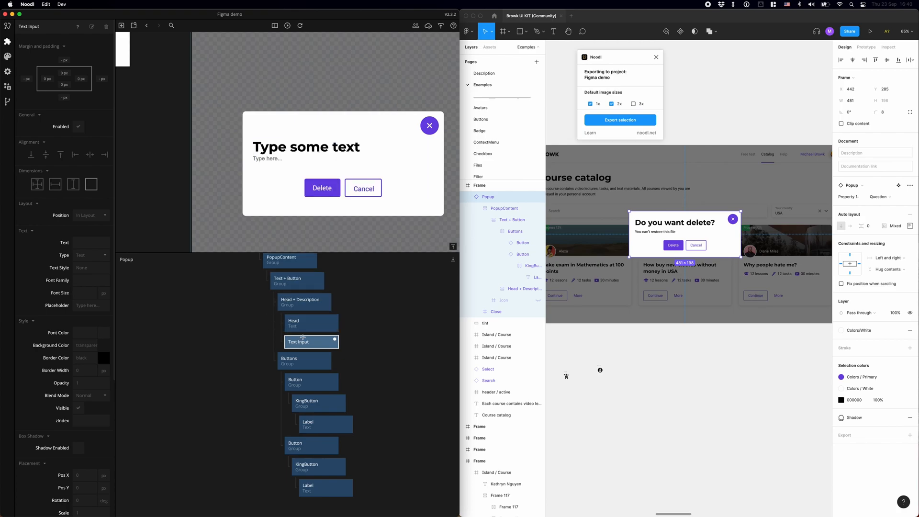
Step: Apply the 20 Heading 6 text style to the popup's Text Input
left_click(91, 268)
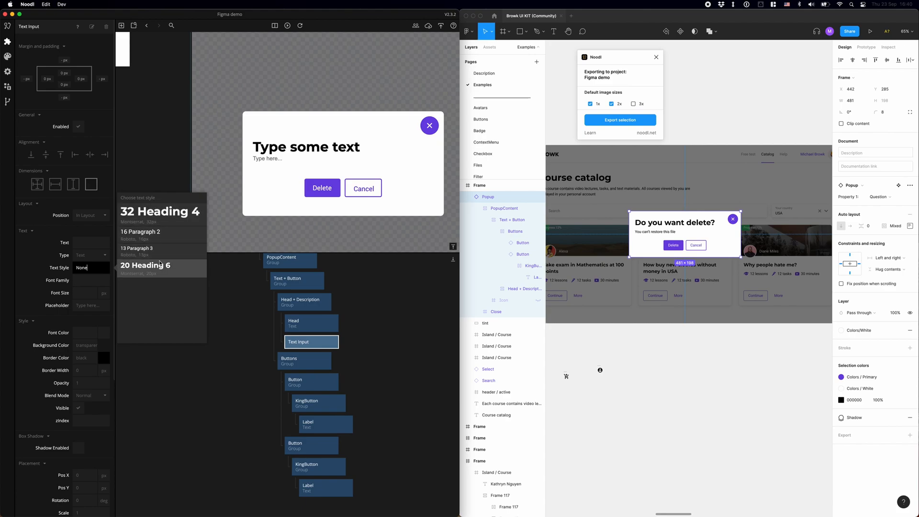
left_click(145, 268)
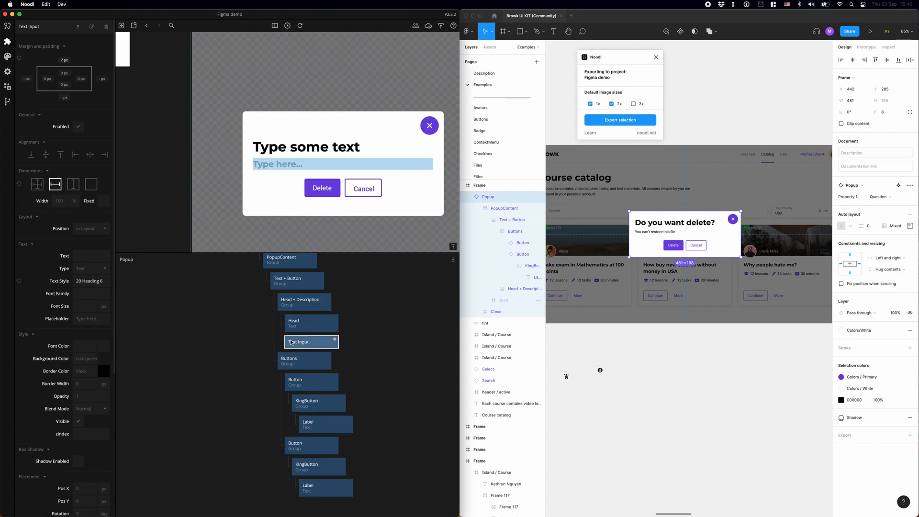
left_click(104, 358)
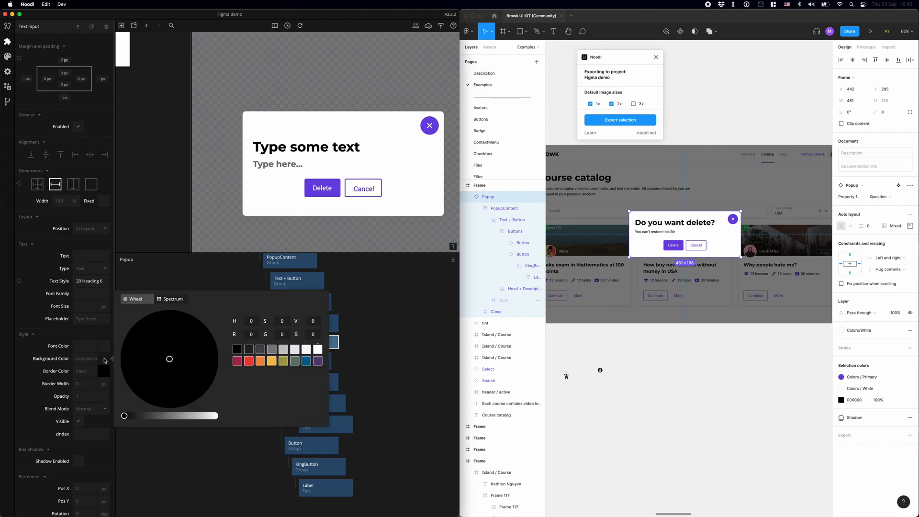
left_click_drag(124, 415, 203, 415)
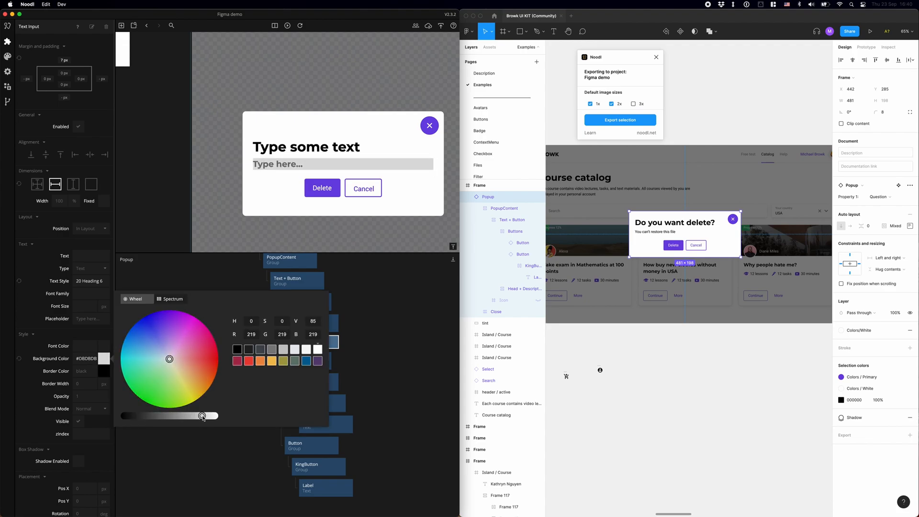
left_click_drag(202, 415, 206, 416)
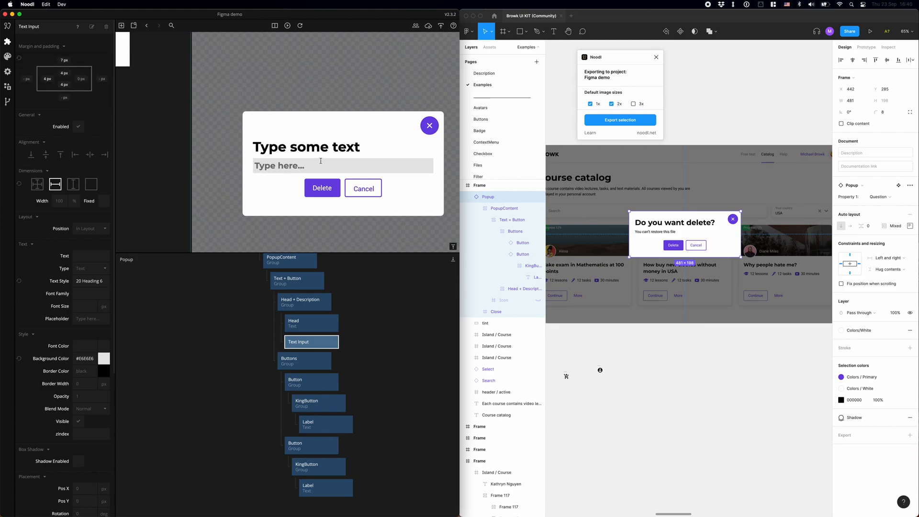
type("asdasdasdasd asdasdasdasd")
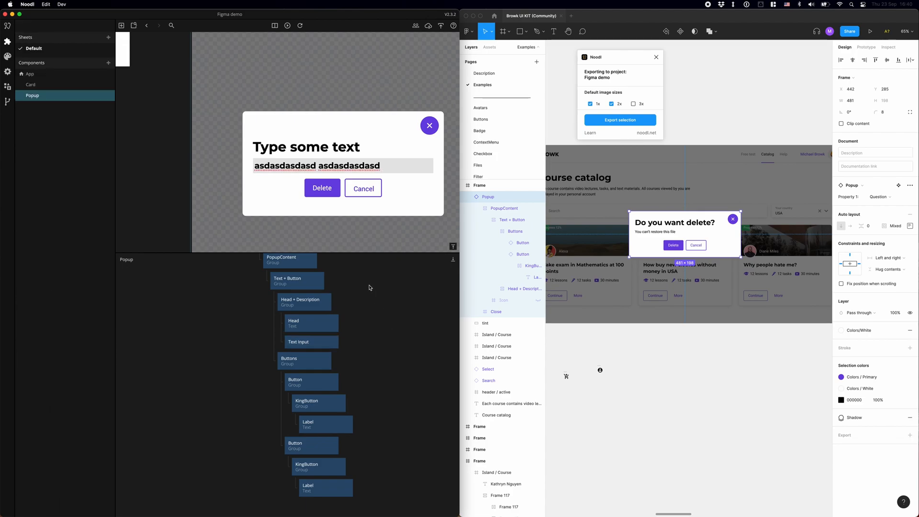
left_click(322, 188)
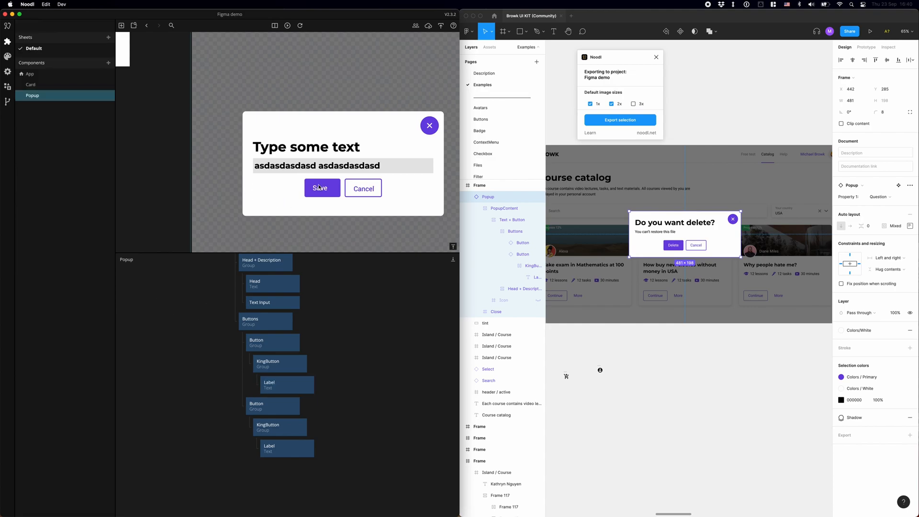
left_click(287, 385)
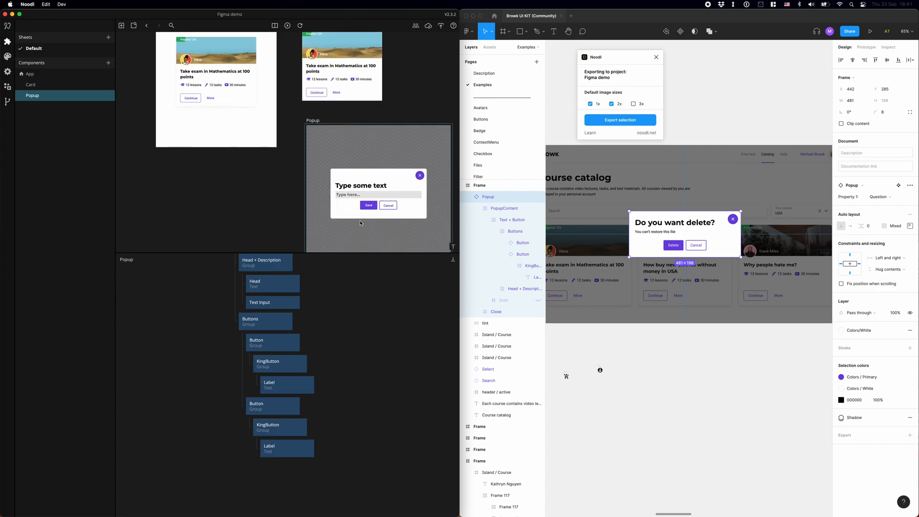
type("asdasdasd")
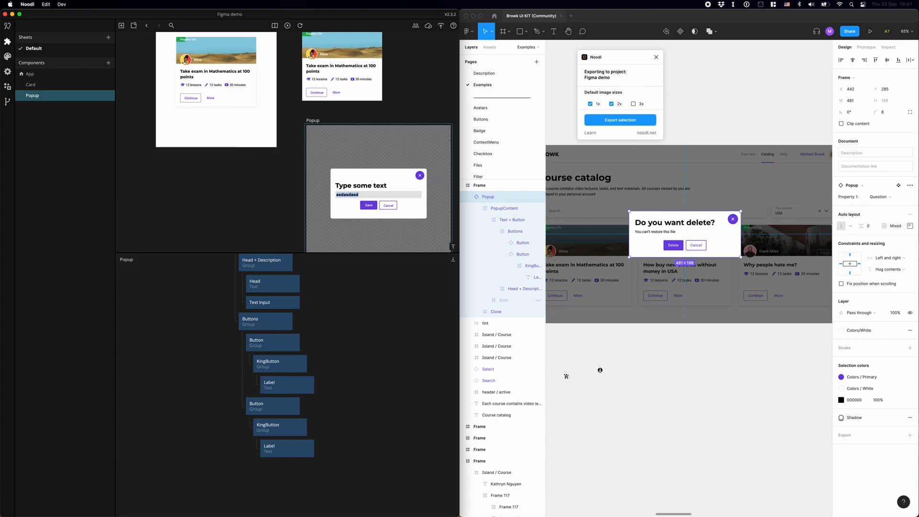
left_click(377, 194)
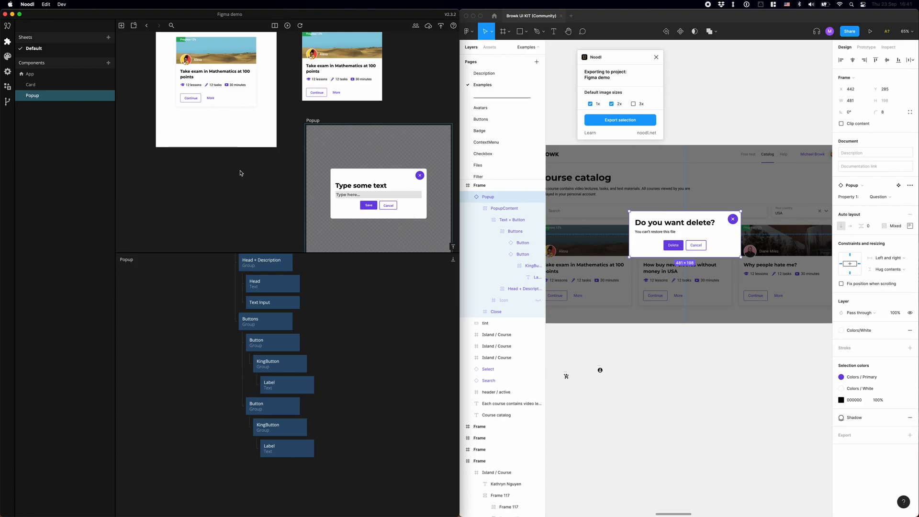
mouse_move(204, 72)
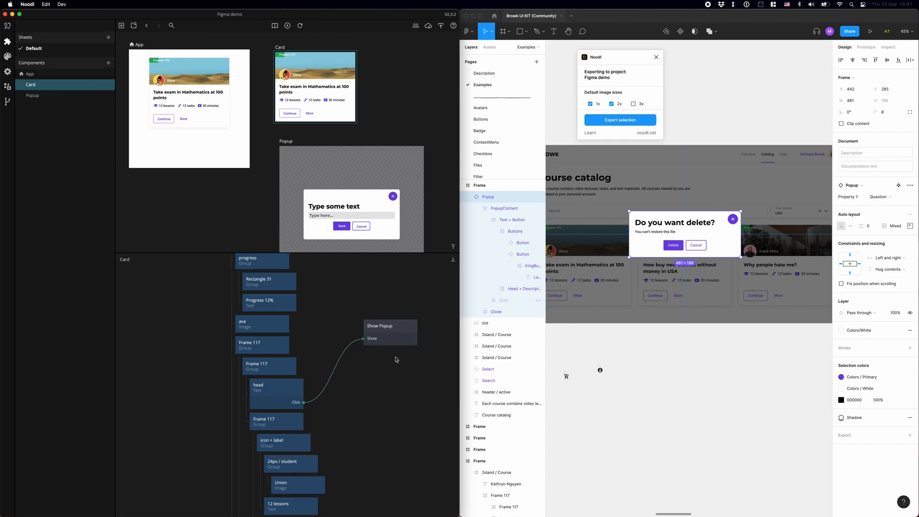
Step: Connect the card heading's Click to a Show Popup node, then select Popup
left_click(92, 58)
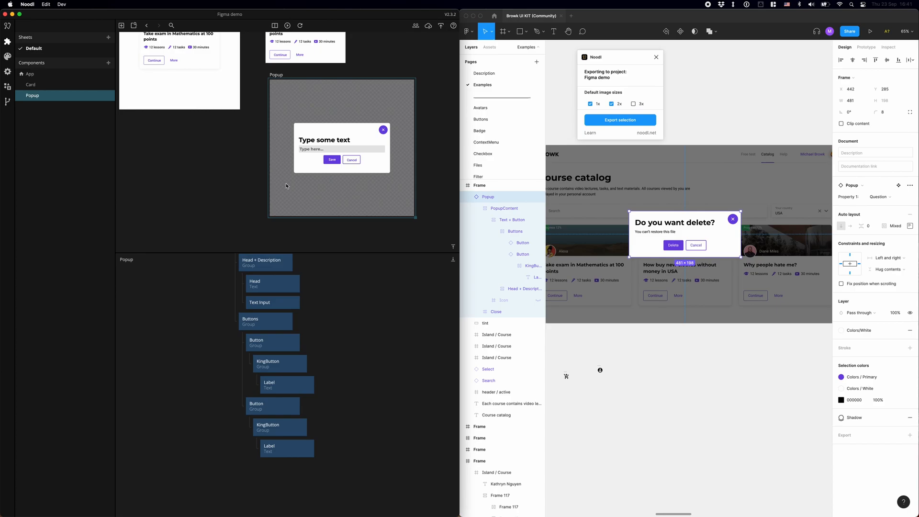
Step: Add a Close Popup node triggered by the close icon and button clicks
left_click(341, 148)
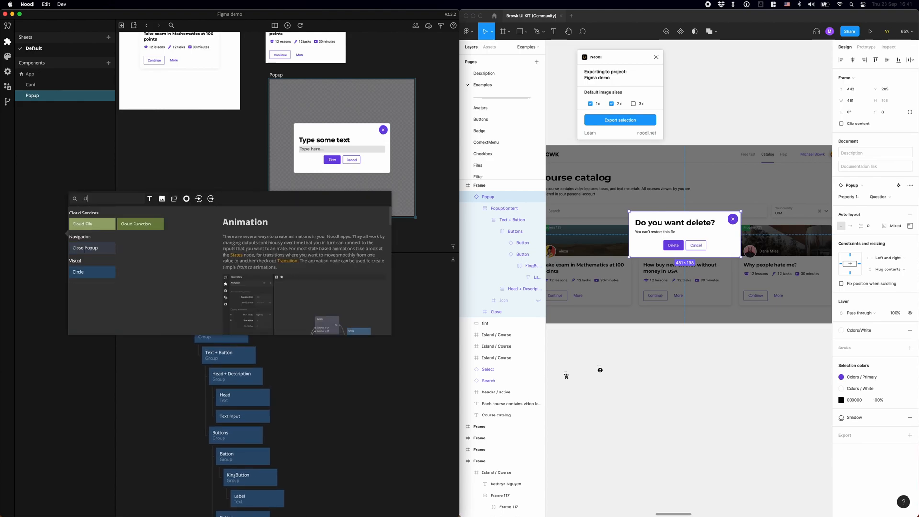
type("close")
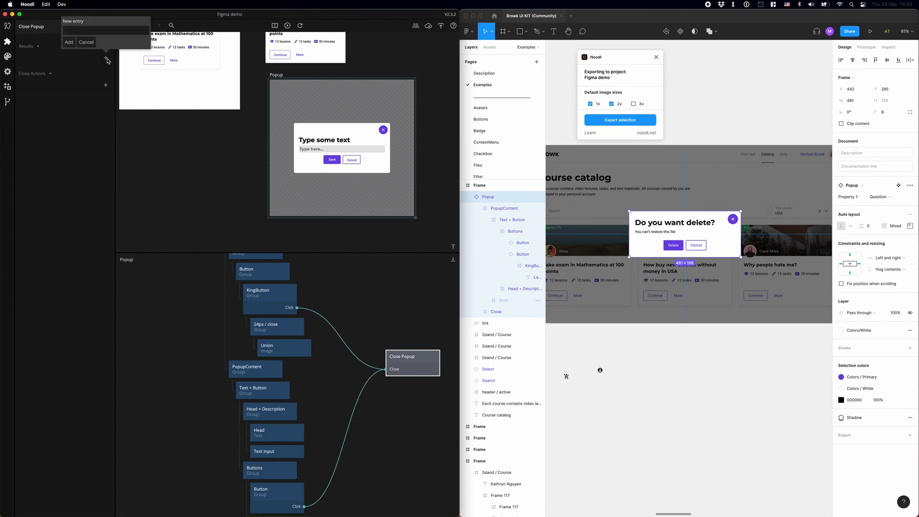
Step: Add a 'Text' result to Close Popup, fed by the Text Input's Text output
type("New Text")
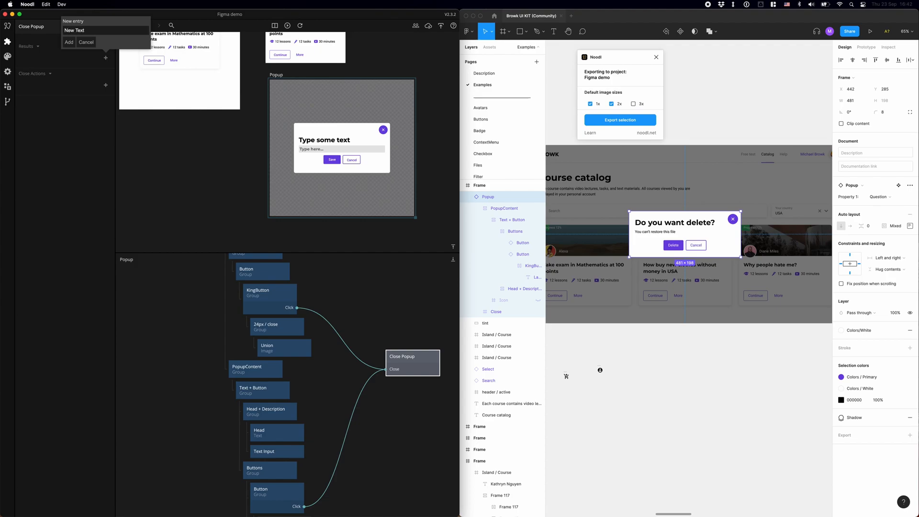
type("Text")
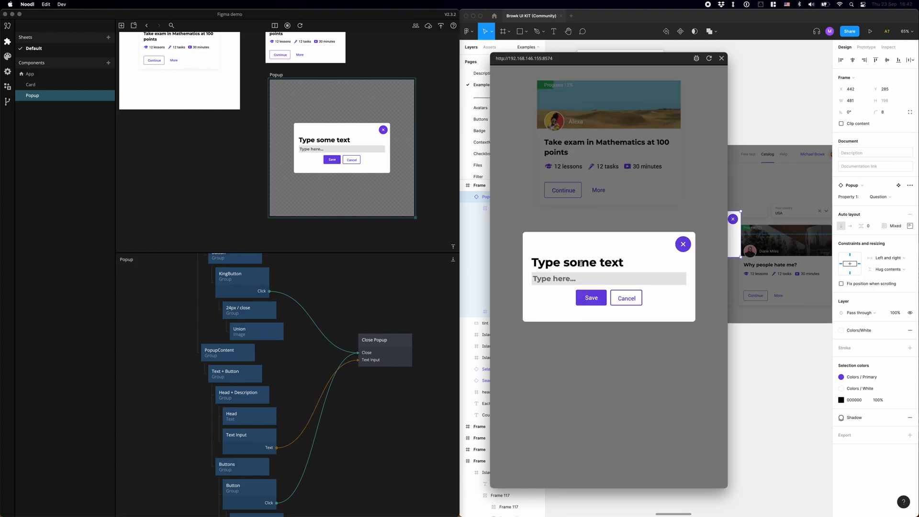
mouse_move(640, 242)
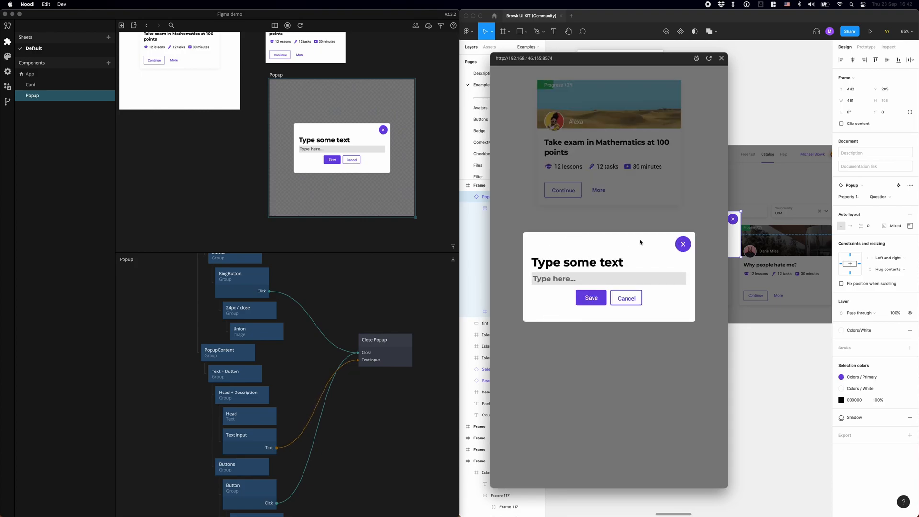
Step: Type test characters 'asdsd' into the popup's text field in the preview
type("a")
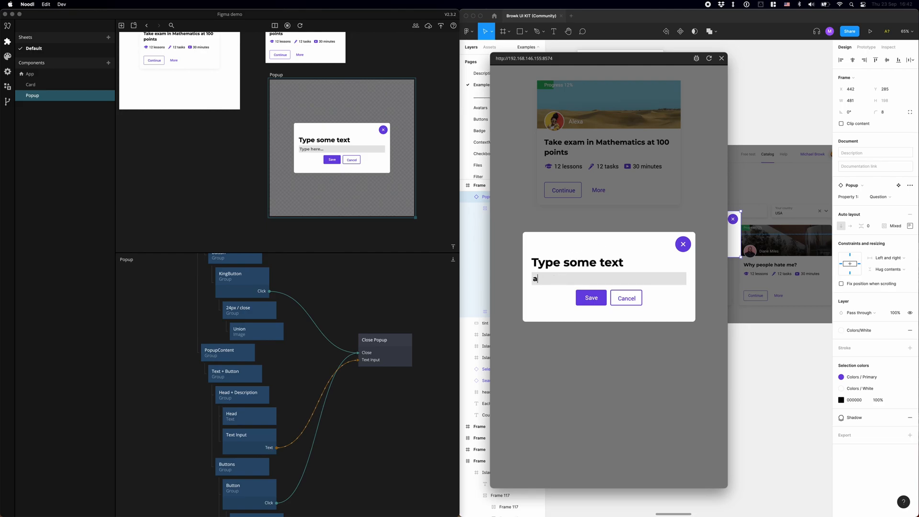
type("sdsd")
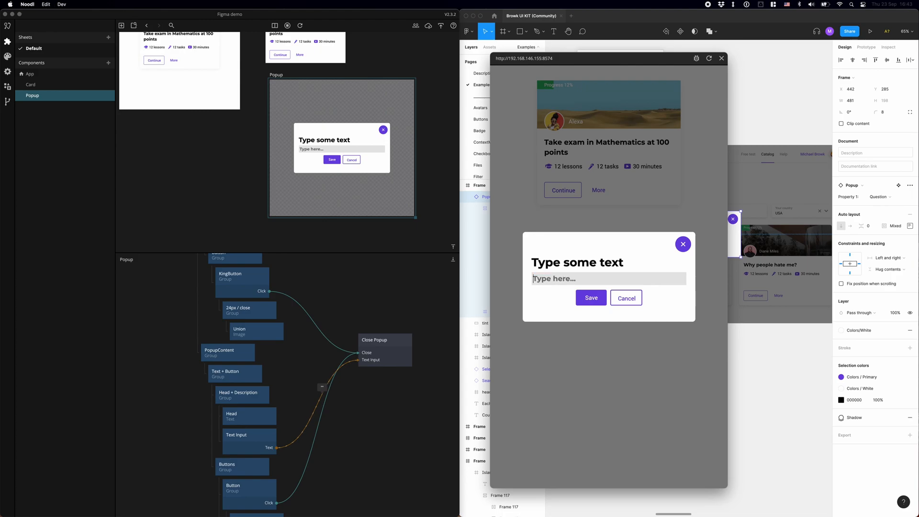
left_click(29, 73)
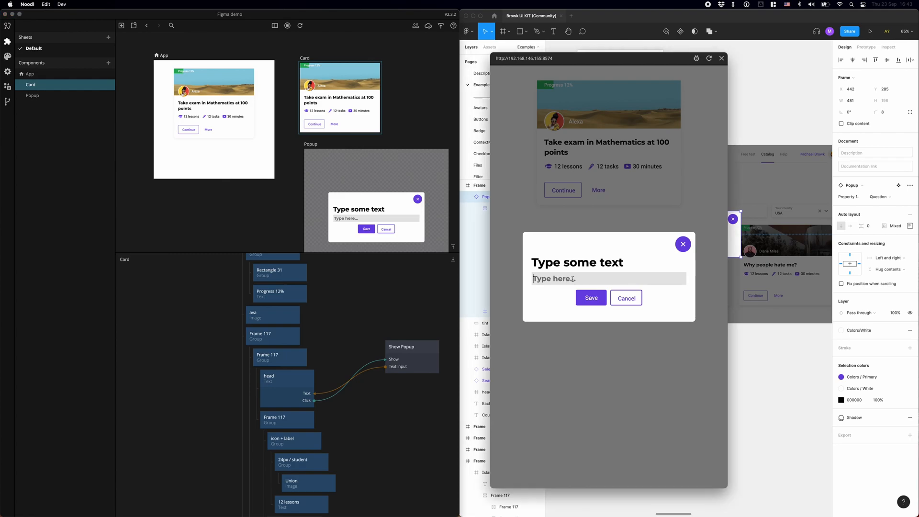
Step: Enter 'Hey from my Noodl app' in the preview popup and save it as the card title
type("Hey from")
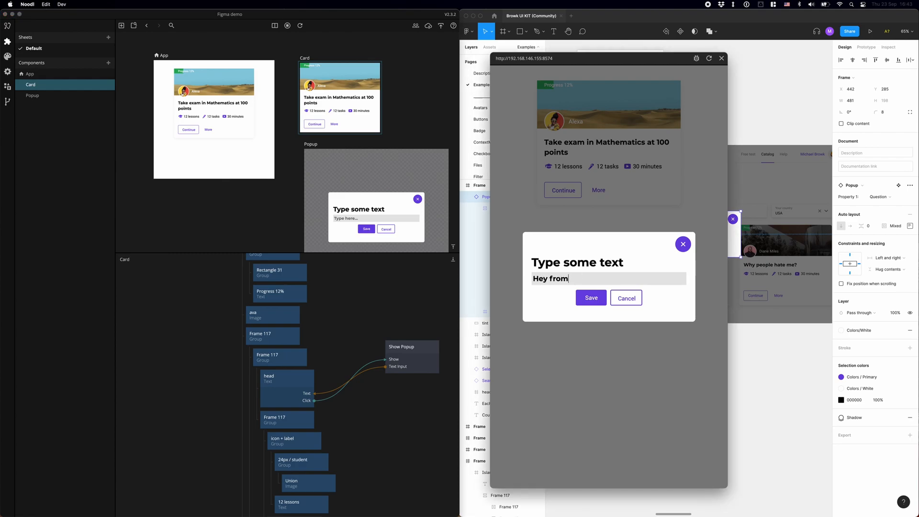
type("my Noodl app")
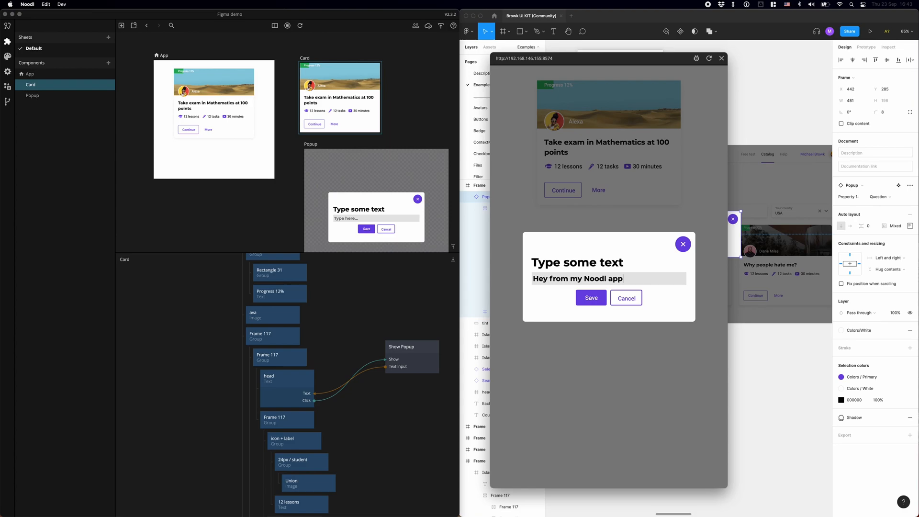
left_click(591, 298)
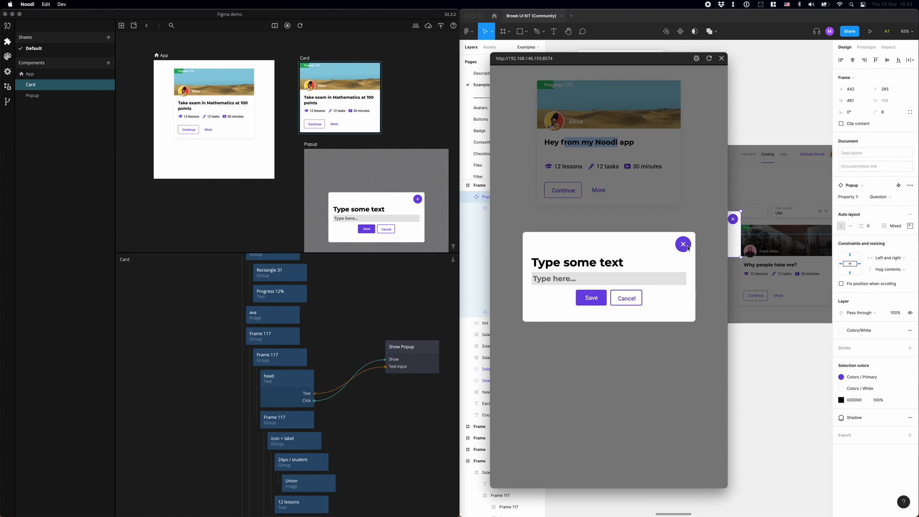
Step: Test again by saving 'One more time!' from the popup's text field
left_click(586, 278)
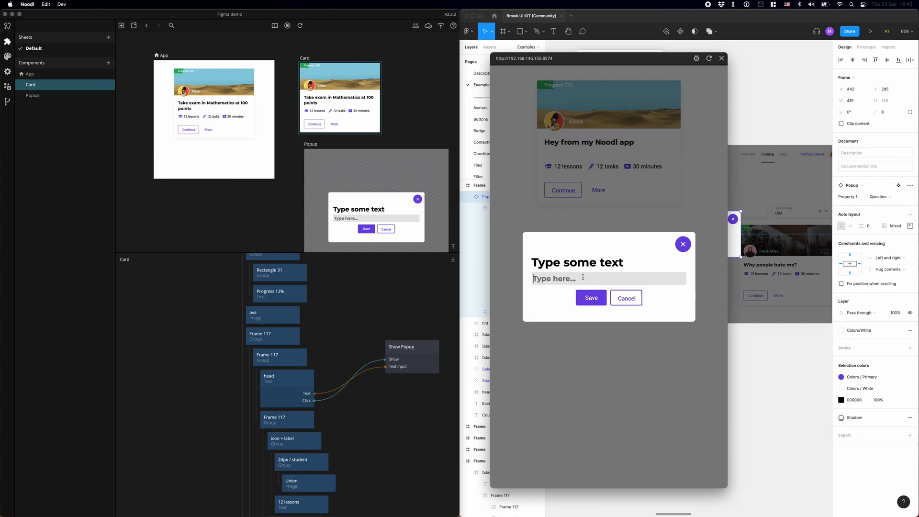
type("One more time!")
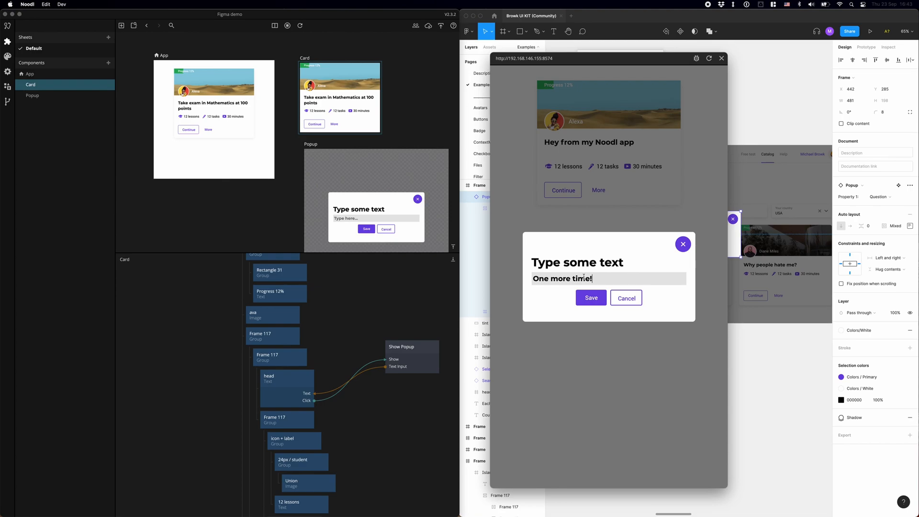
left_click(590, 297)
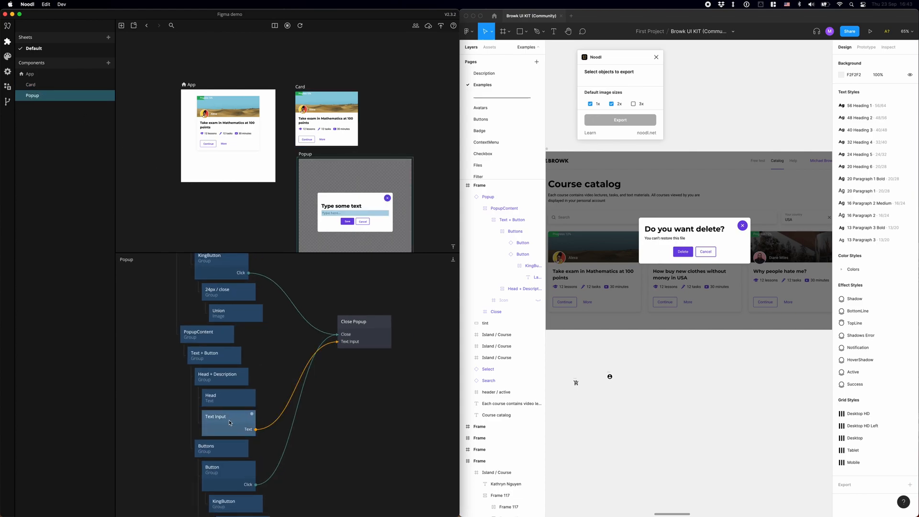
Step: Inspect the Text Input node's properties, then return to the Card component's graph
left_click(228, 423)
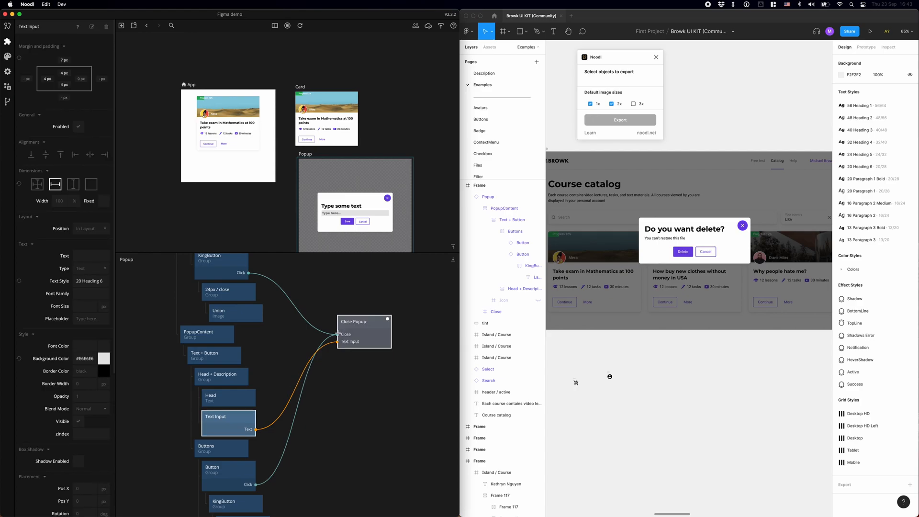
left_click(30, 84)
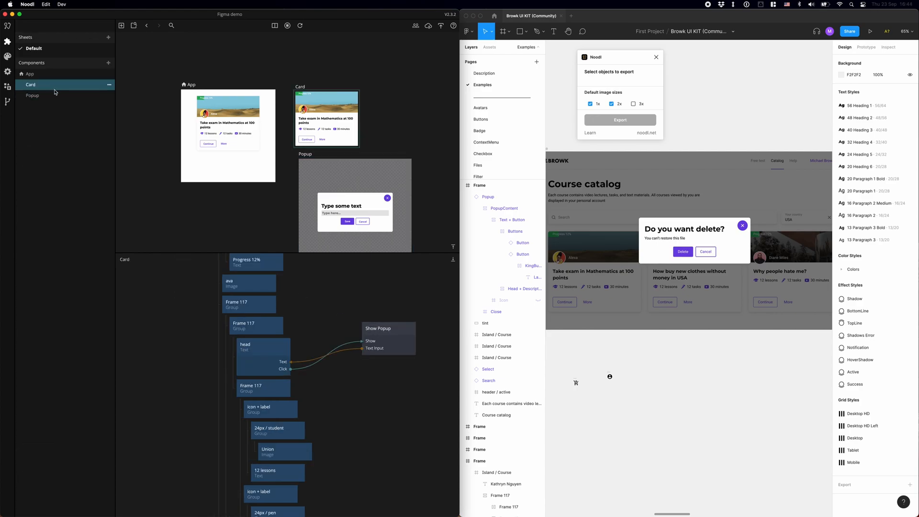